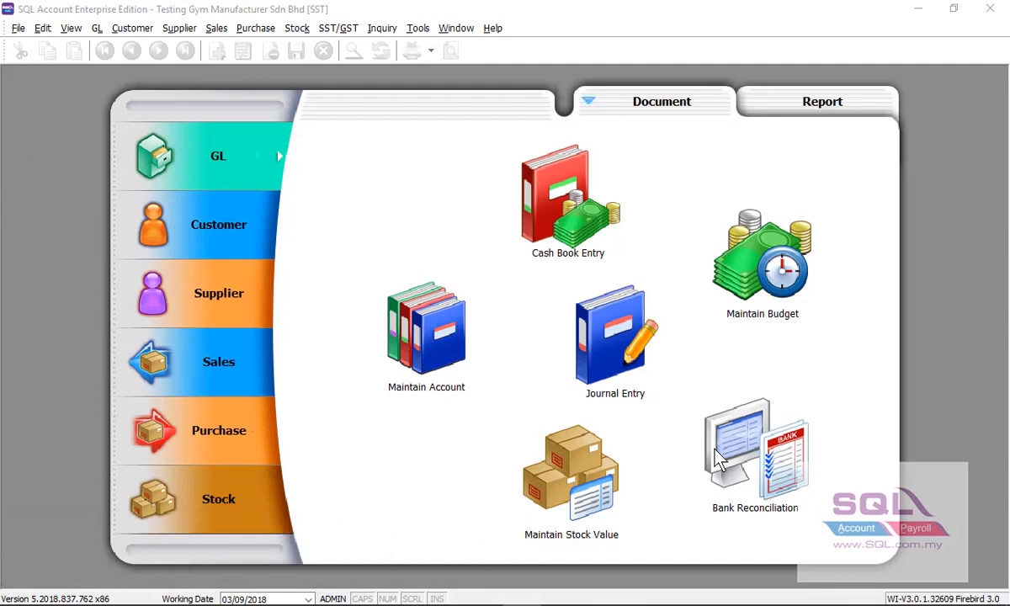
Start the SST wizard with effective date 1/9/2018 and advance to tax numbers
click(340, 27)
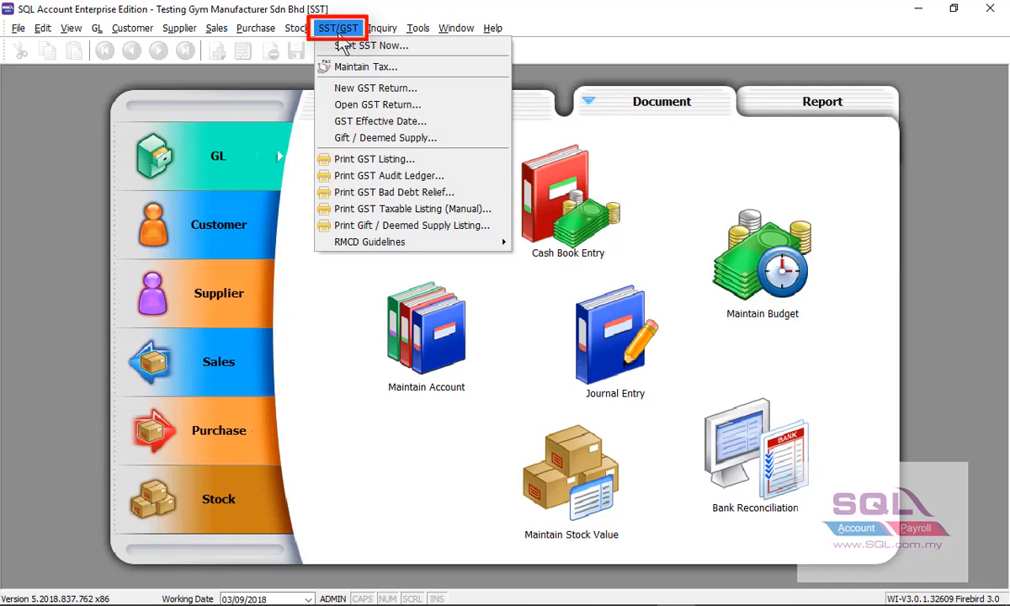
click(373, 46)
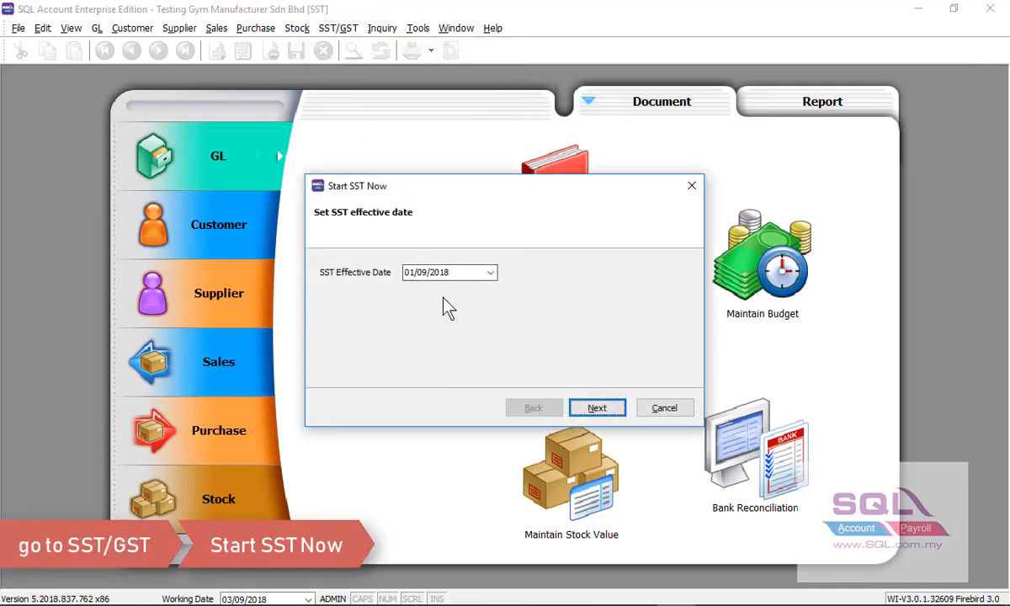
click(442, 272)
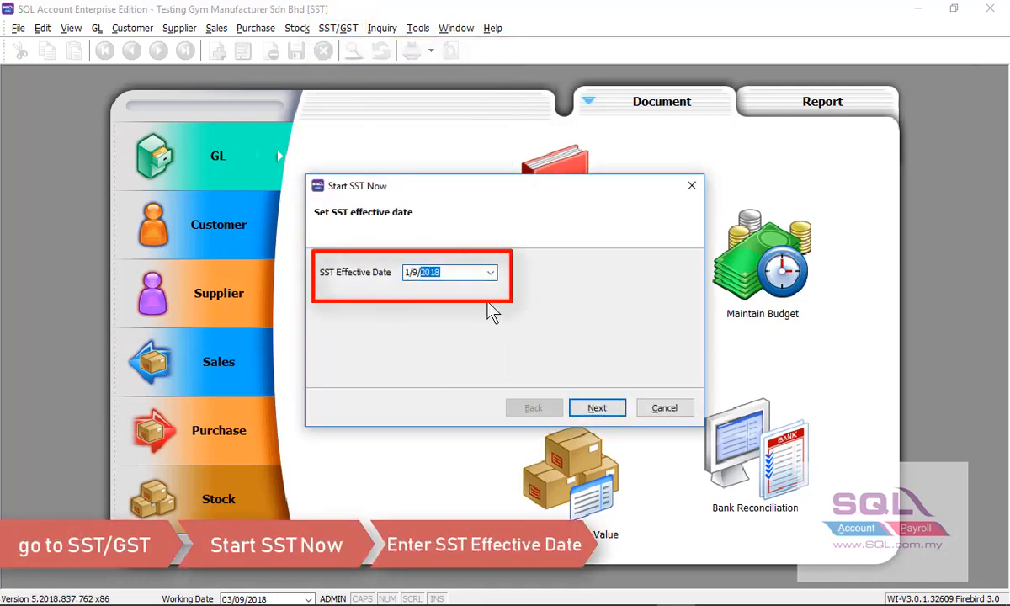
click(596, 407)
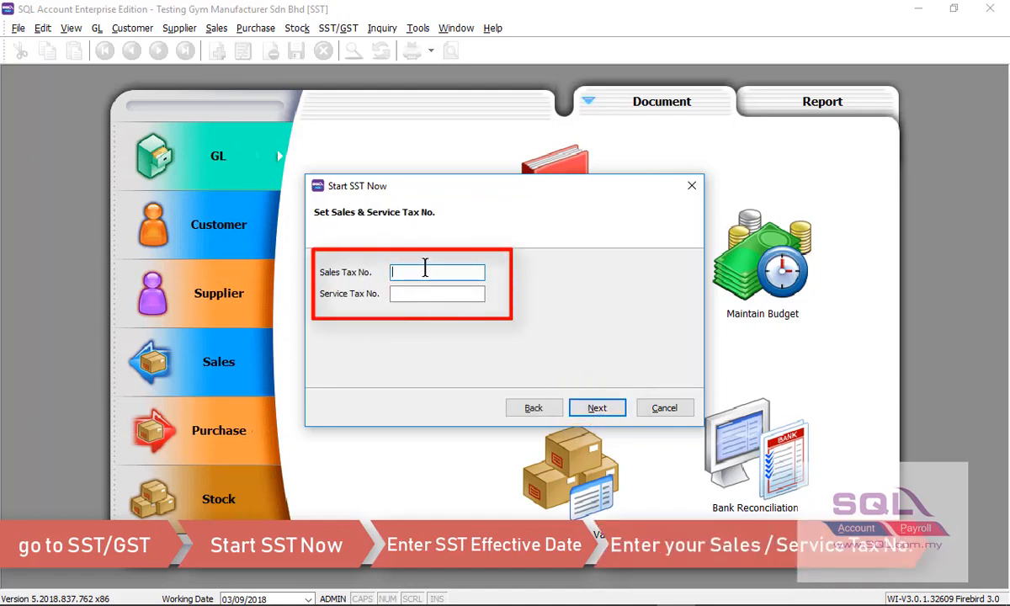
Enter sales tax number B10-18 in capitals and continue to the GL accounts
key(CapsLock)
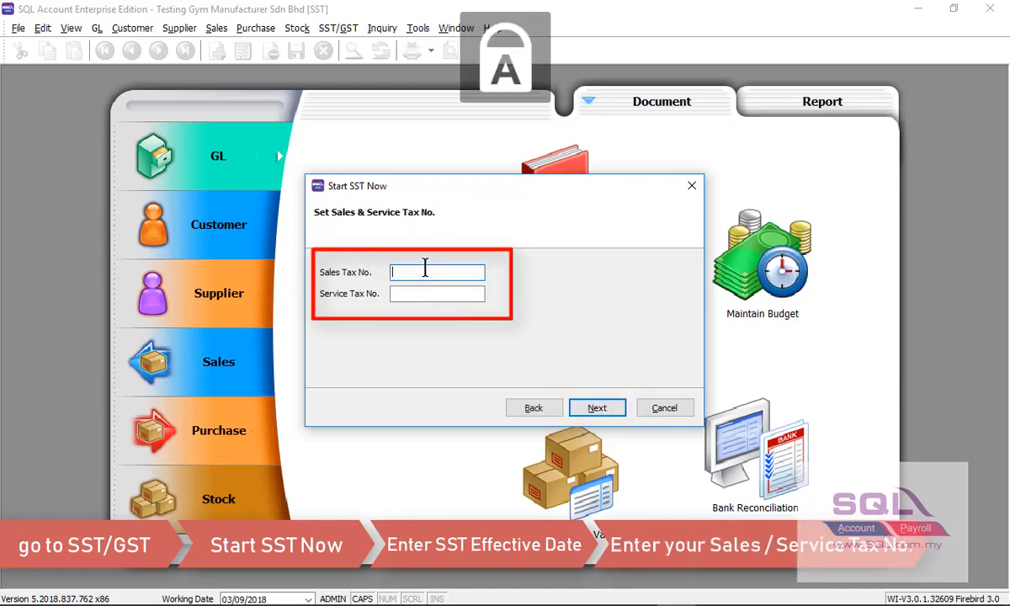
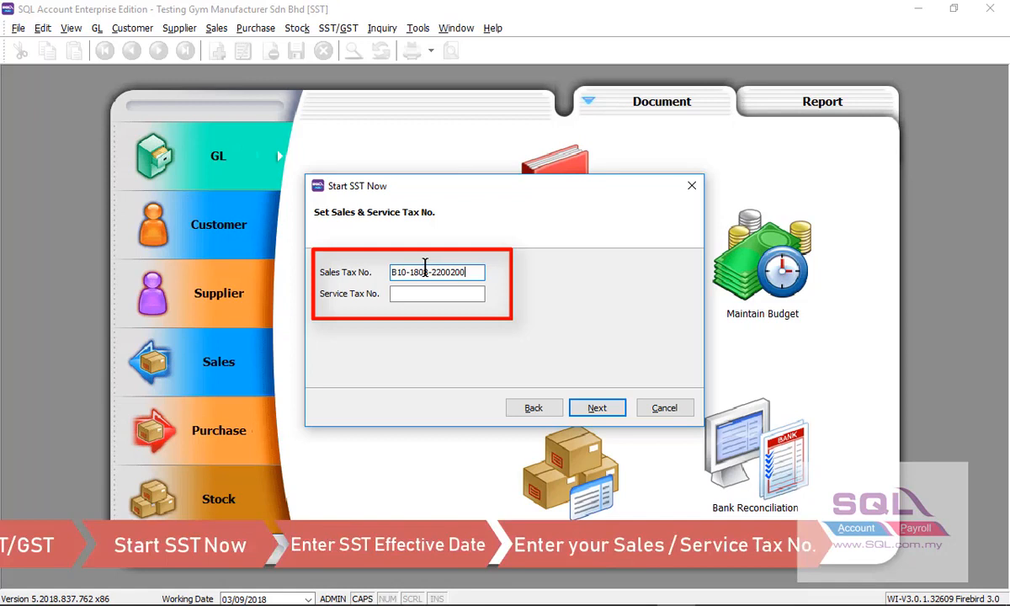
click(597, 408)
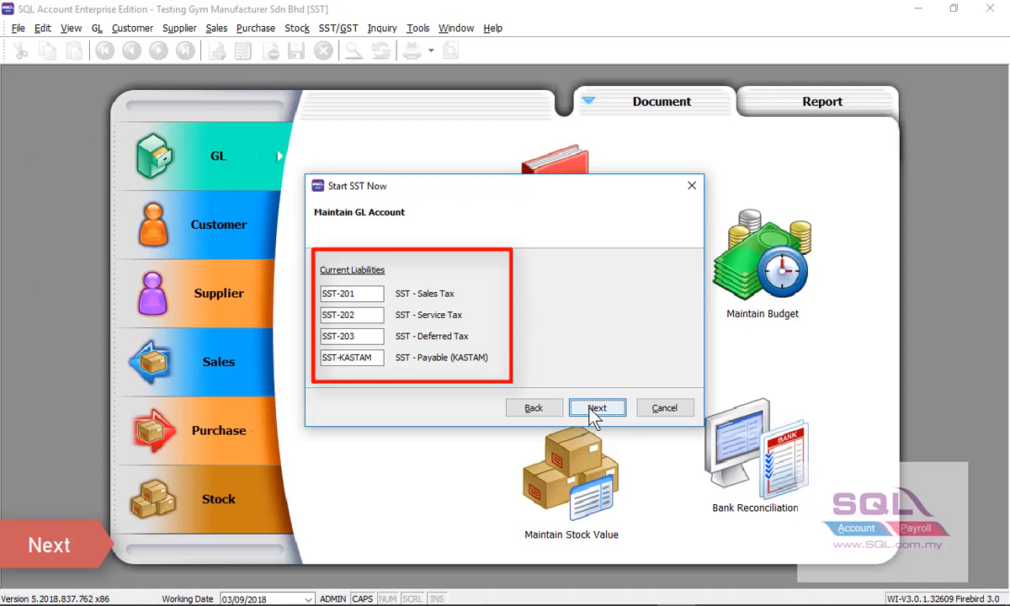
Finish the SST wizard with ST (Sales Tax 10%) as the default sales tax
click(597, 408)
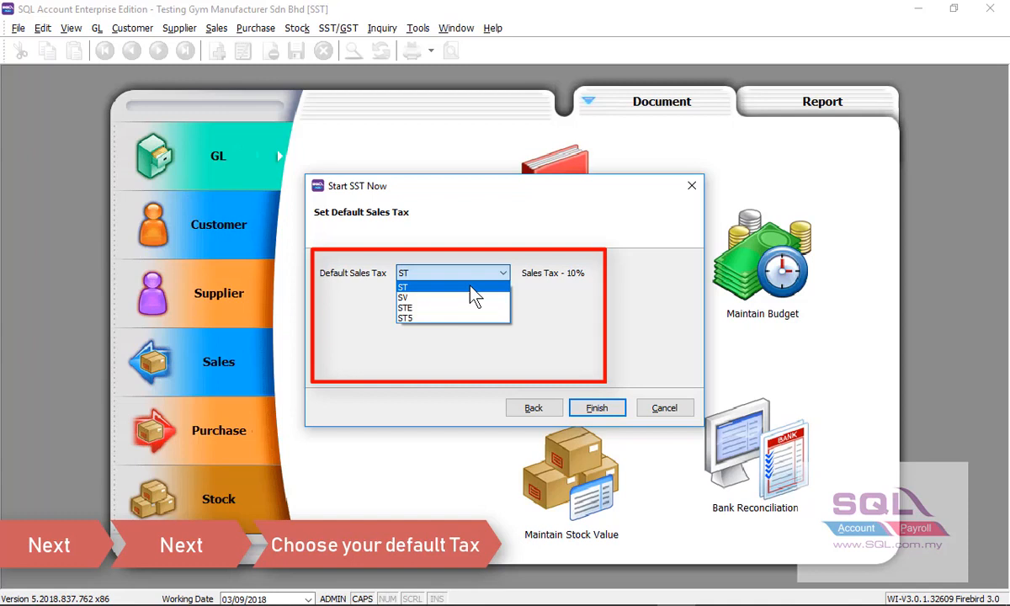
mouse_move(446, 299)
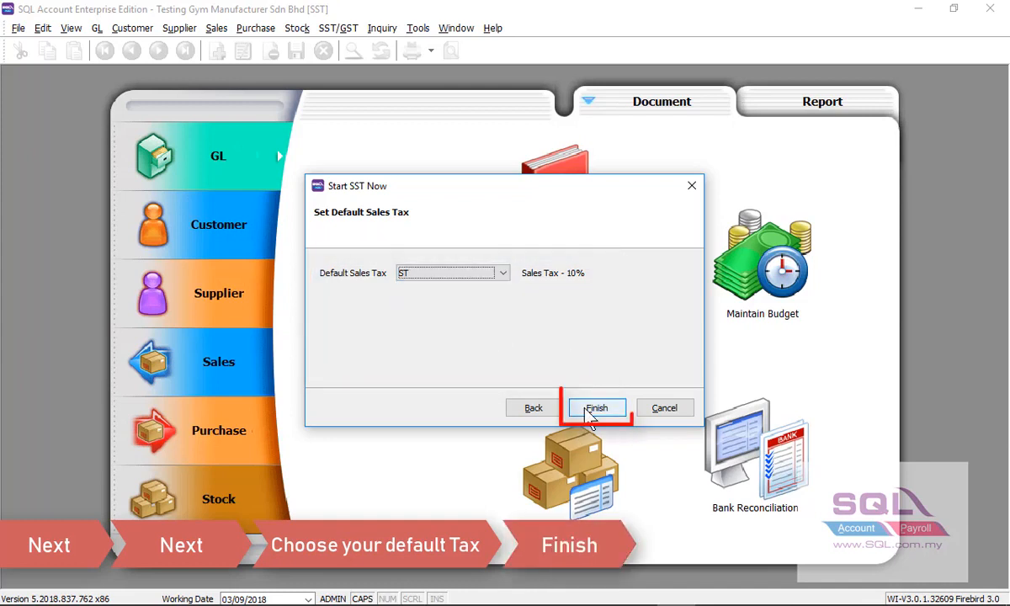
click(596, 407)
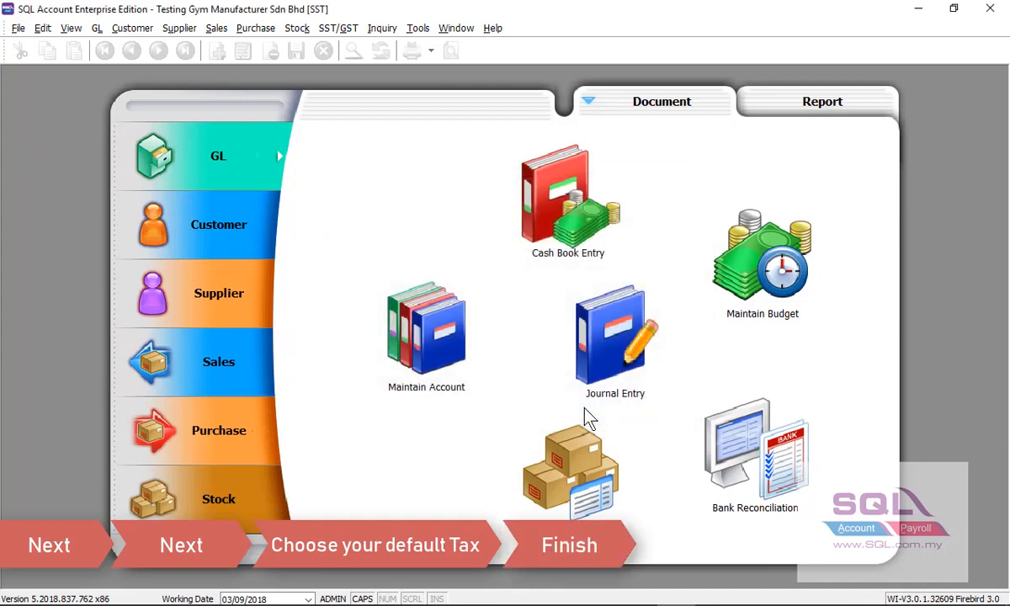
Acknowledge the re-logon message and log back on to Testing Gym Manufacturer Sdn Bhd with the password
click(569, 544)
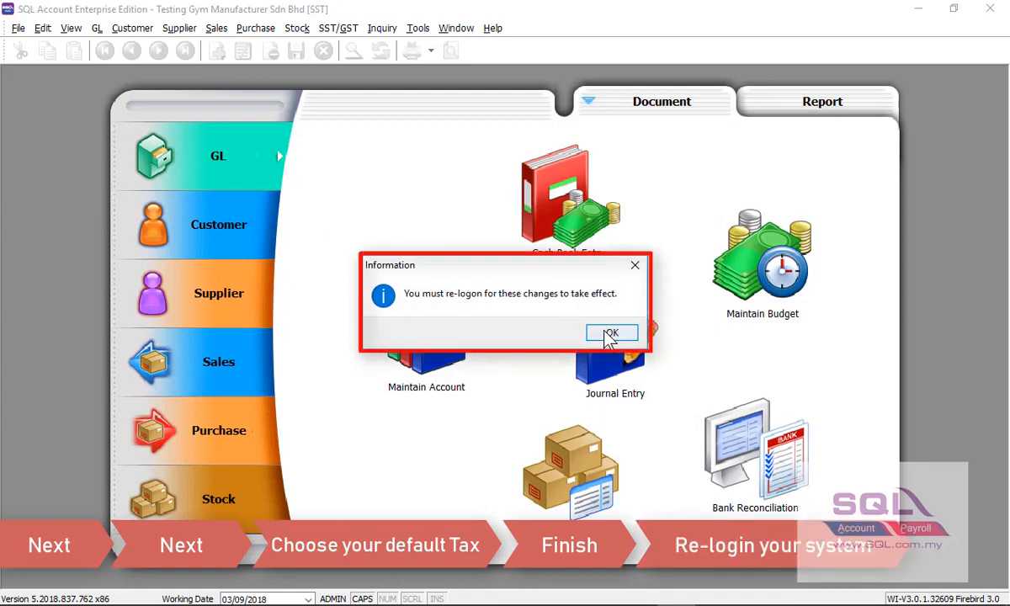
click(611, 333)
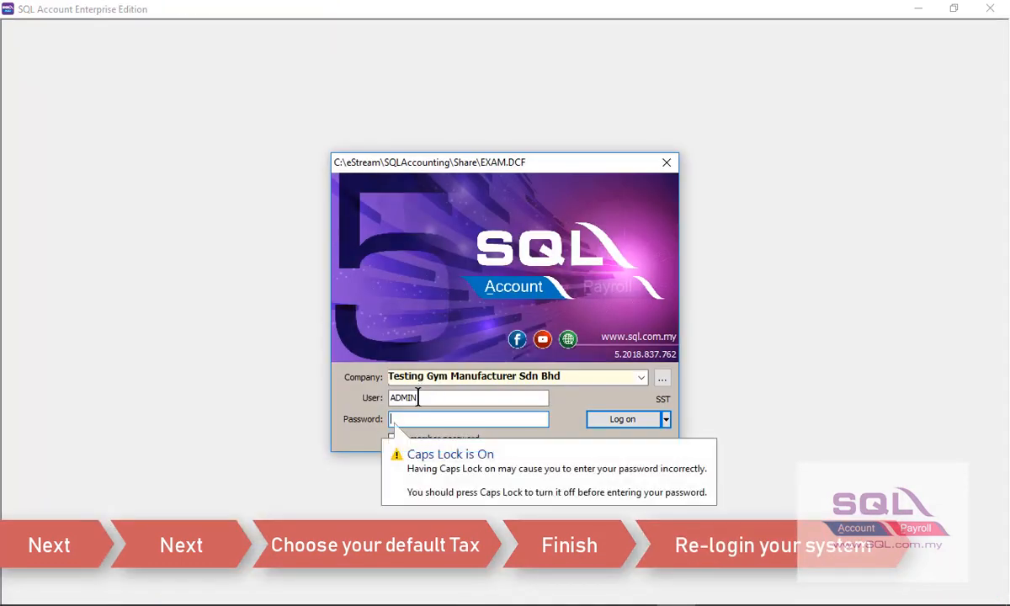
text(•••••)
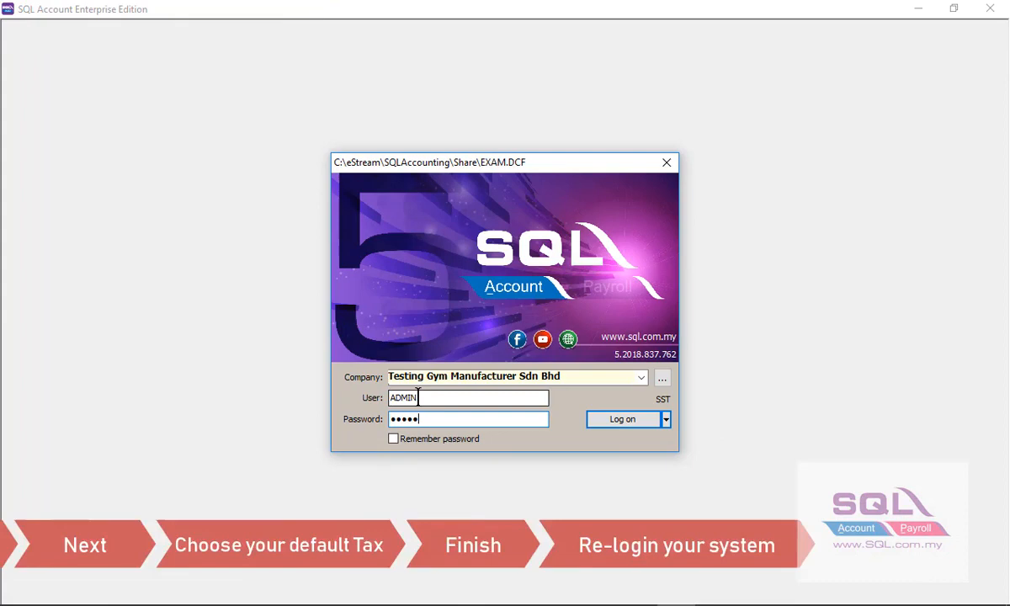
click(620, 419)
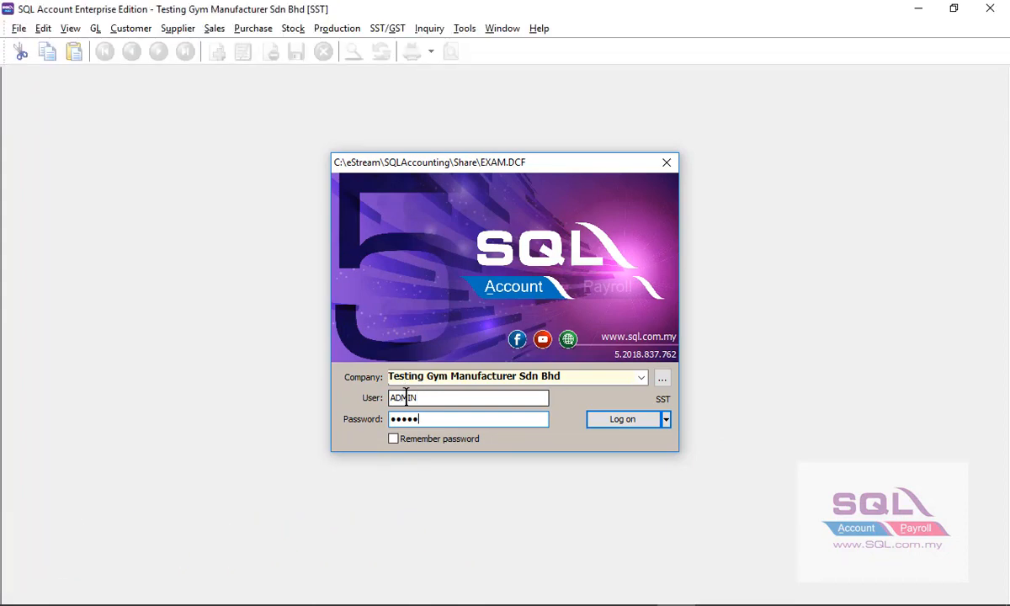
click(620, 420)
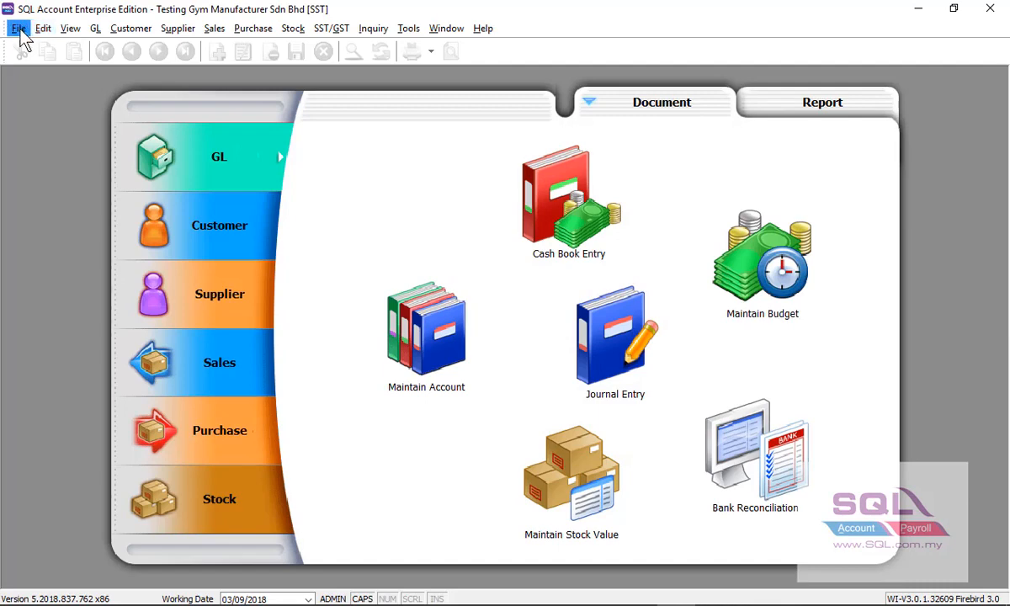
click(18, 27)
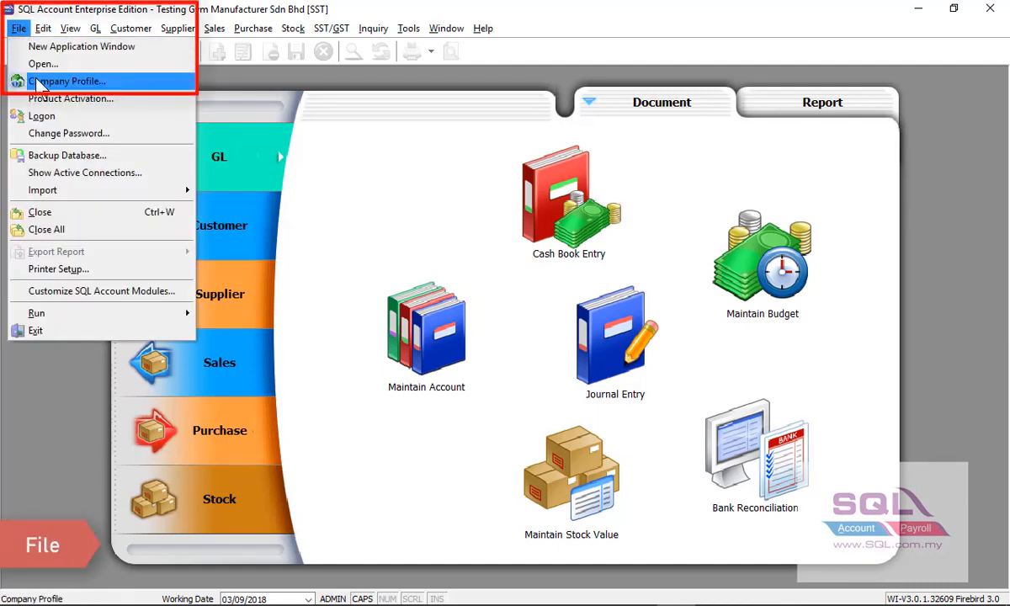
click(75, 81)
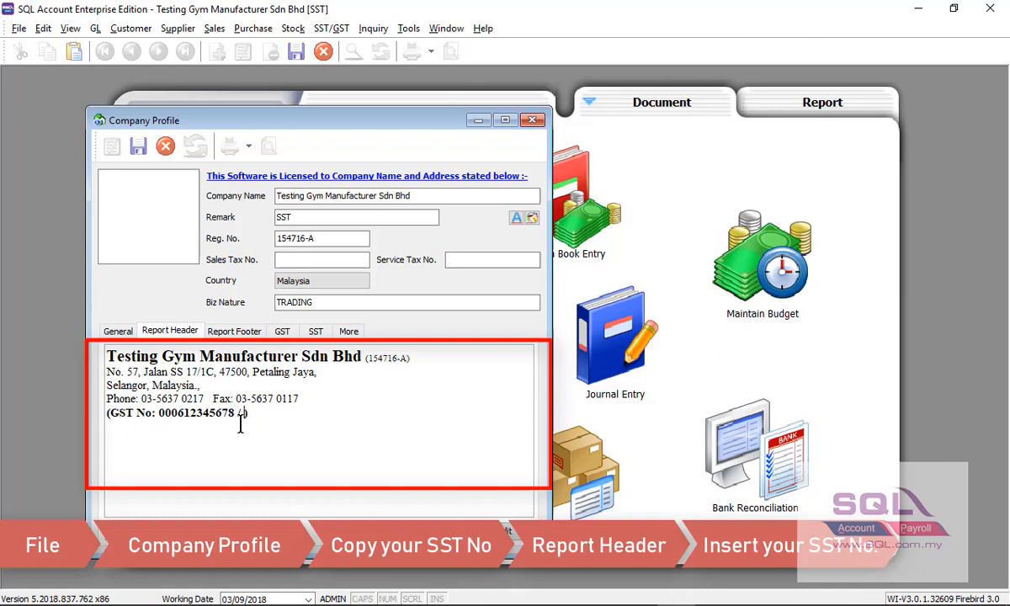
text(SST No .)
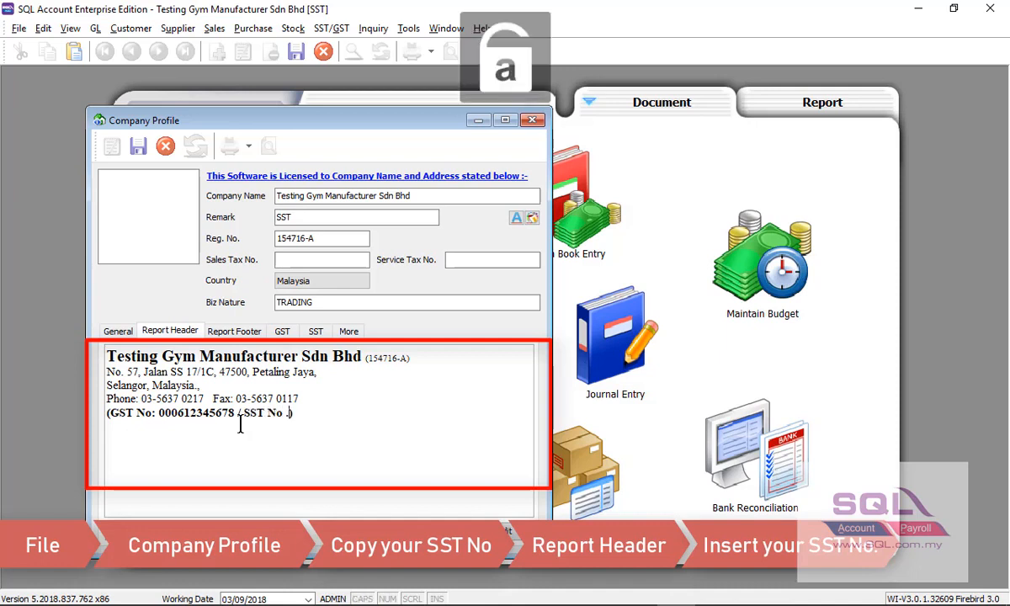
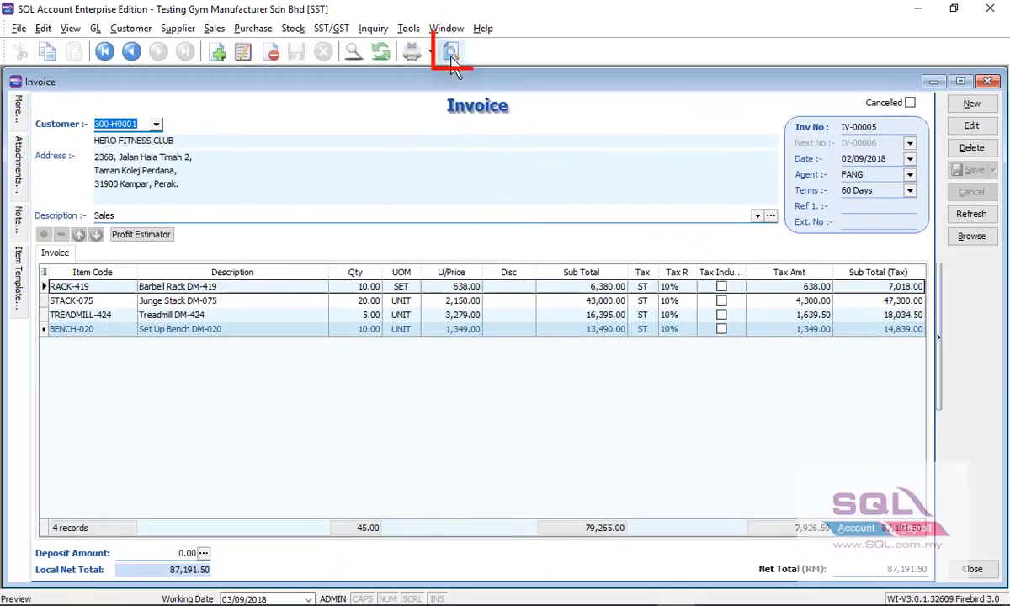
Preview the invoice using the Sales Invoice 8 (SST 1) report format
click(446, 52)
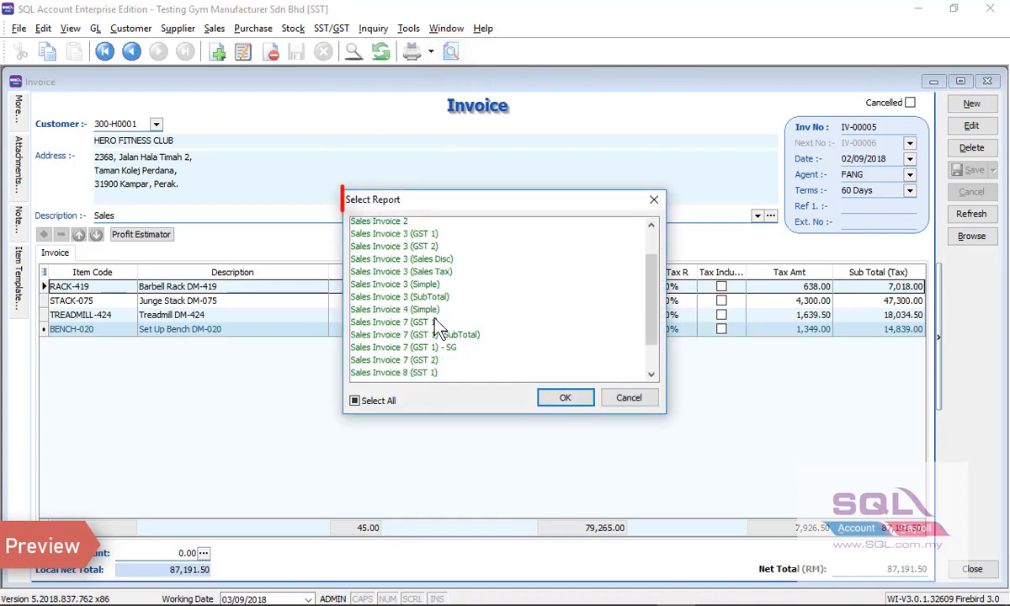
scroll(down, 3)
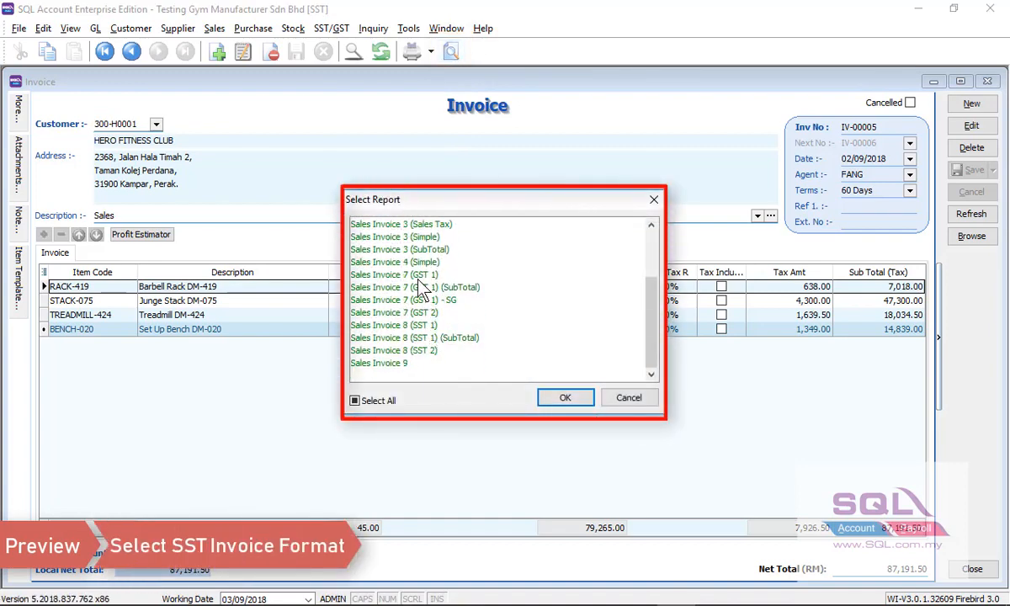
click(394, 325)
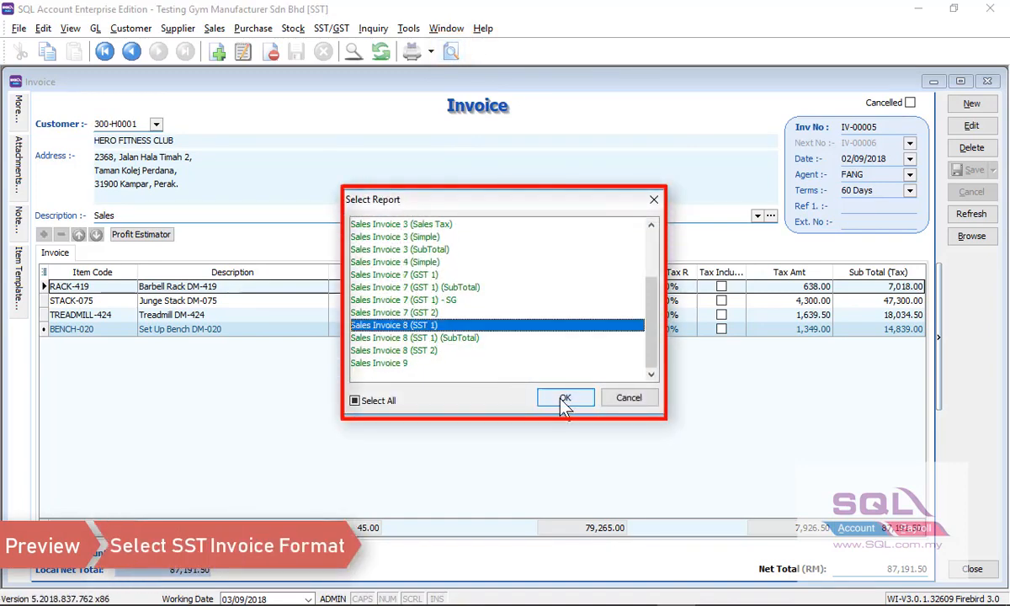
click(566, 397)
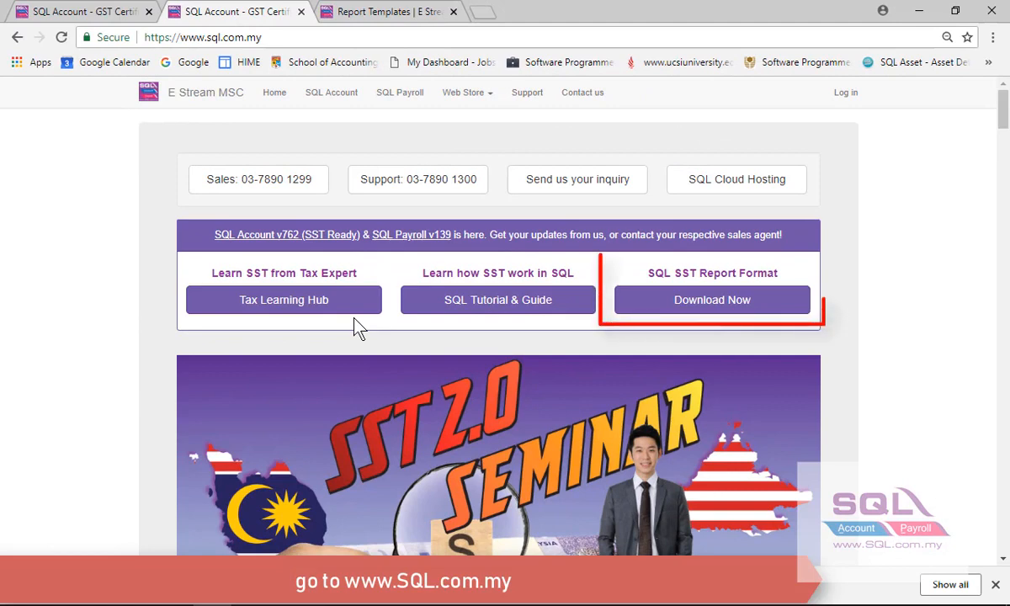
Open SQL SST Report Format downloads and scroll through the SST invoice and cash sales templates
click(712, 300)
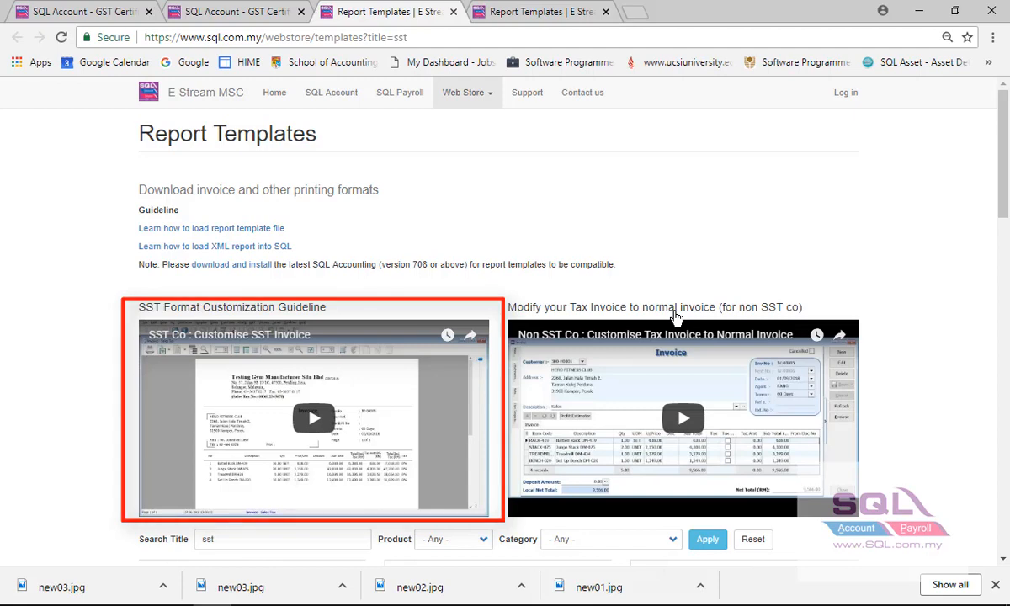
scroll(down, 3)
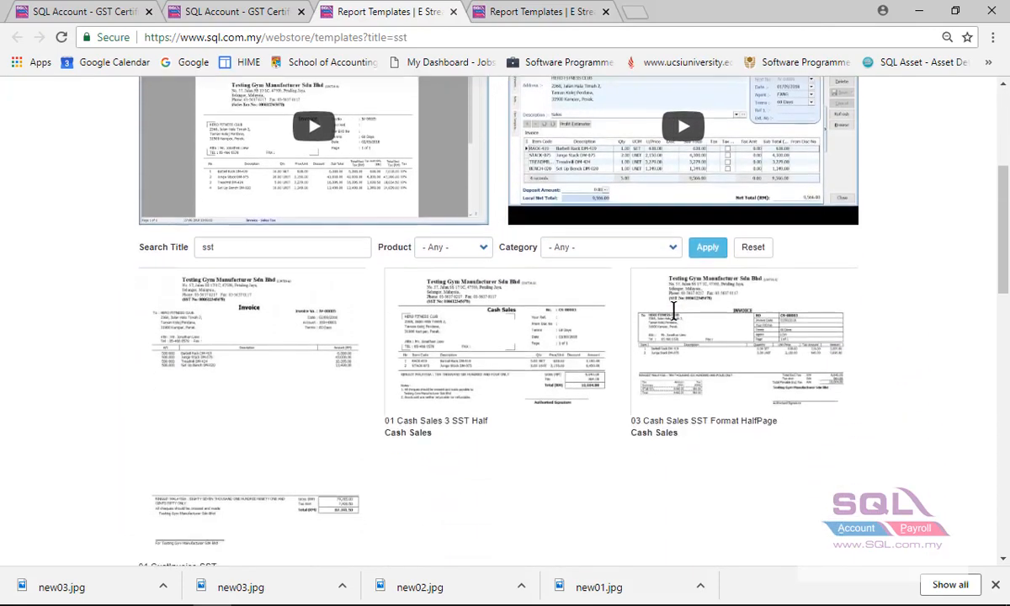